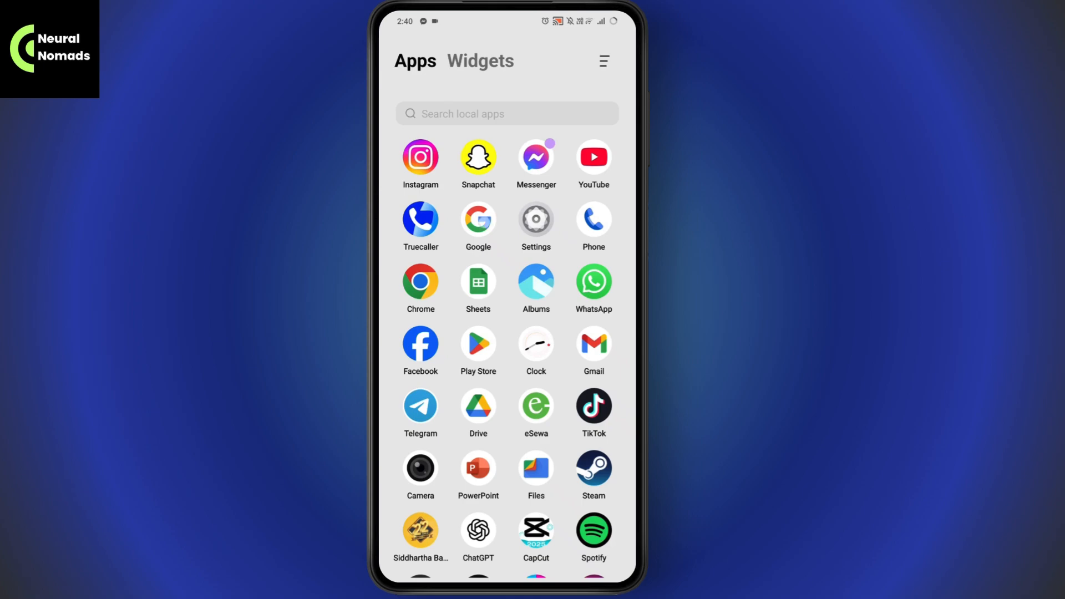
- Launch the Google app from the app drawer to search 'twitch sign up'
{"action": "left_click", "coordinate": [478, 221]}
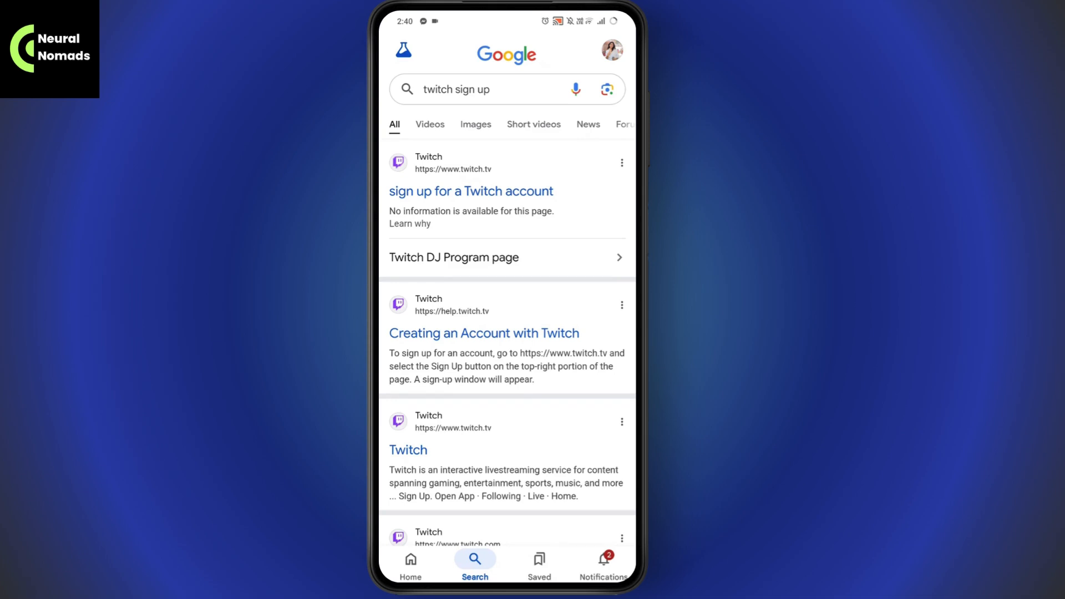
- Open the 'sign up for a Twitch account' result to load twitch.tv/signup
{"action": "left_click", "coordinate": [470, 191]}
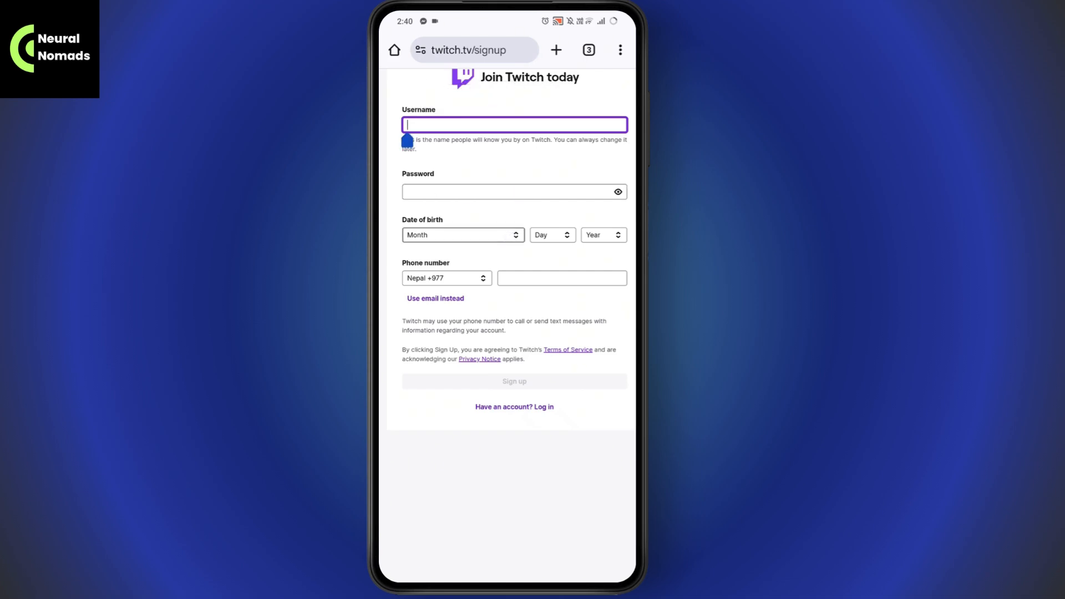
- Pick August, 7 and 2002 in the Month, Day and Year dropdowns
{"action": "left_click", "coordinate": [462, 234]}
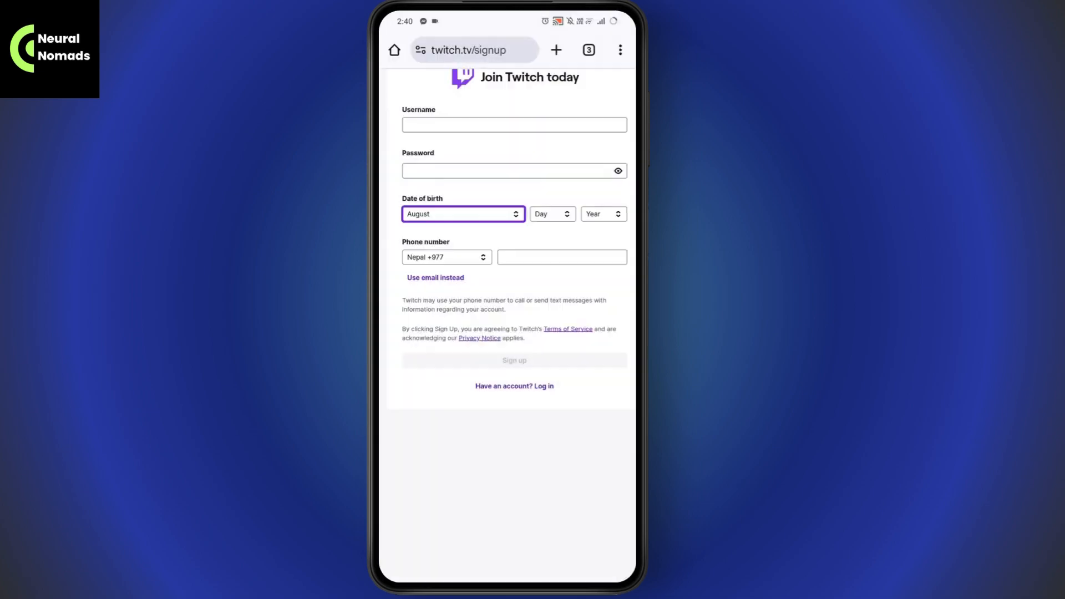
{"action": "left_click", "coordinate": [601, 214]}
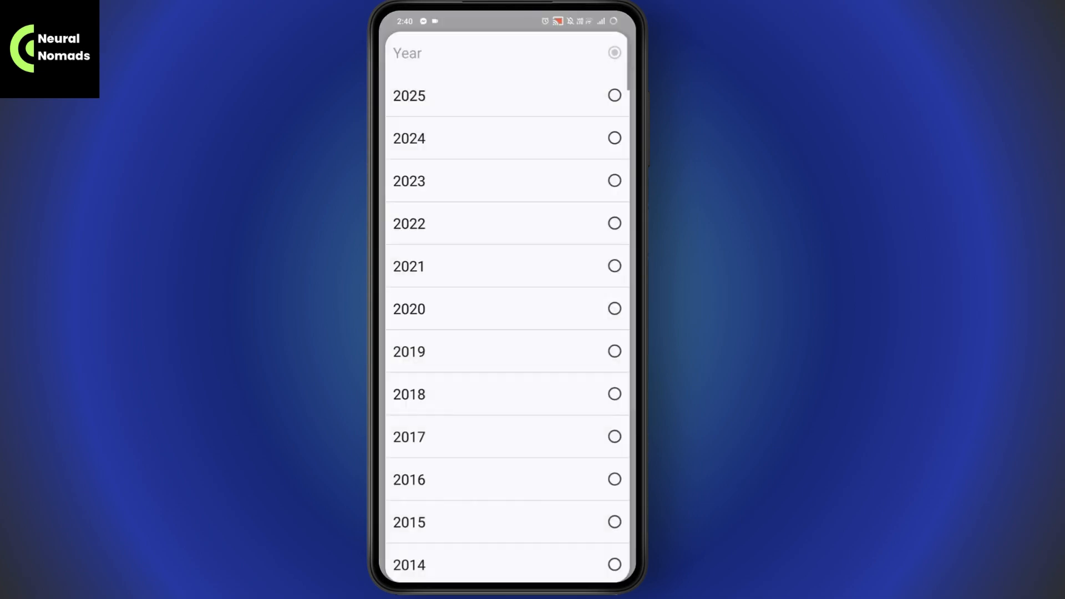
{"action": "scroll", "scroll_direction": "down", "scroll_amount": 3}
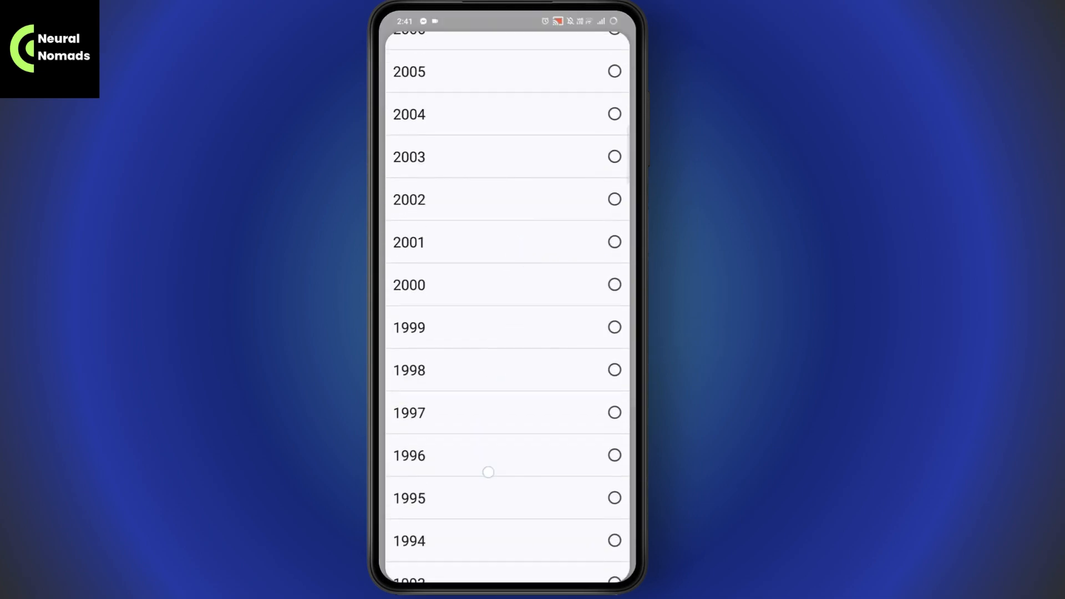
{"action": "left_click", "coordinate": [408, 199]}
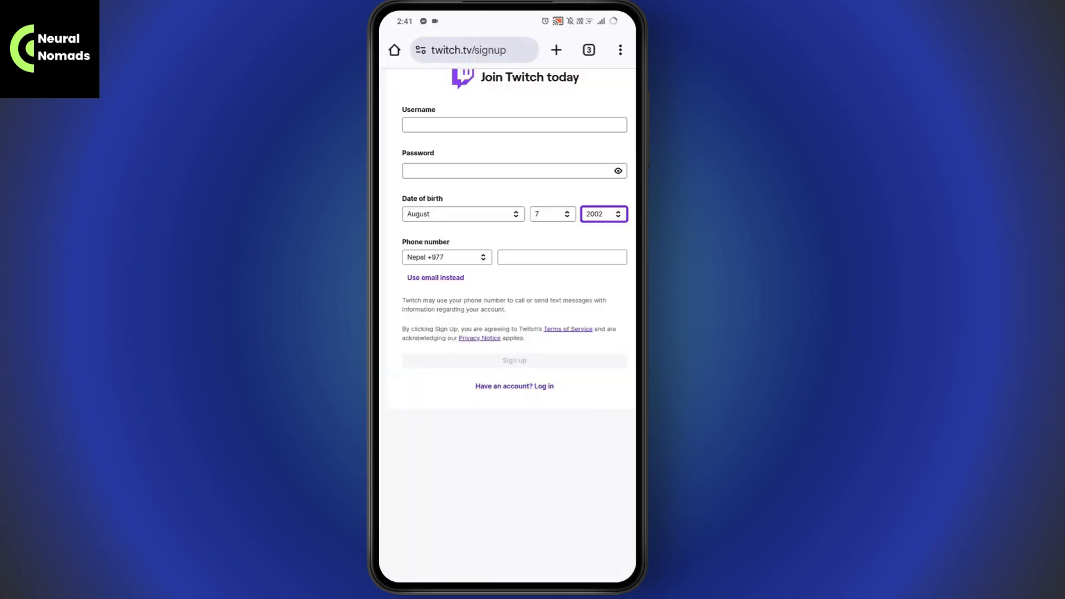
{"action": "left_click", "coordinate": [560, 257]}
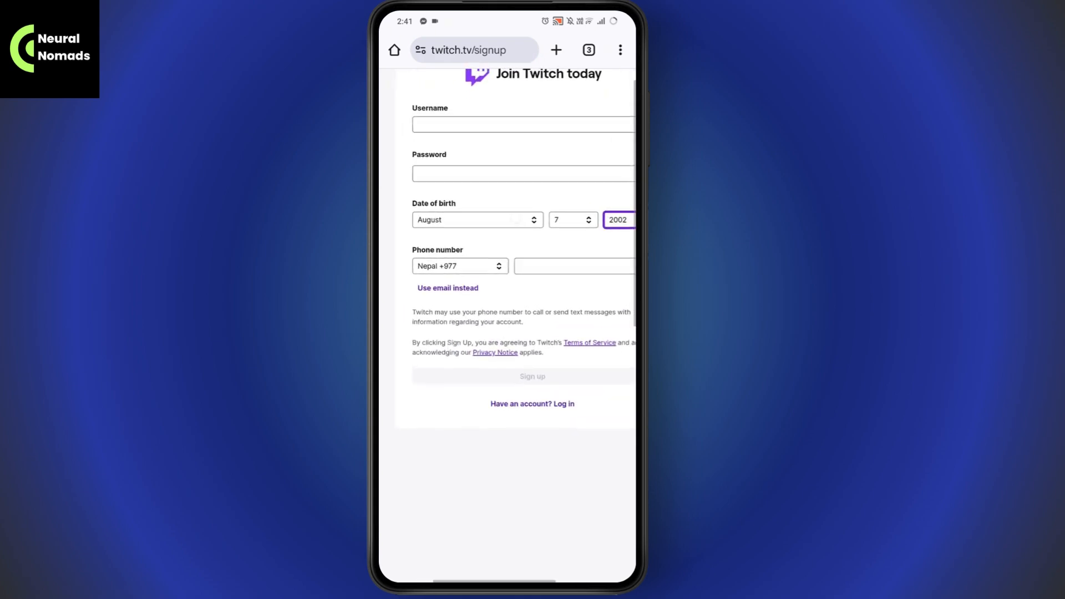
- Choose 'Use email instead' so the form asks for an email address
{"action": "left_click", "coordinate": [448, 287]}
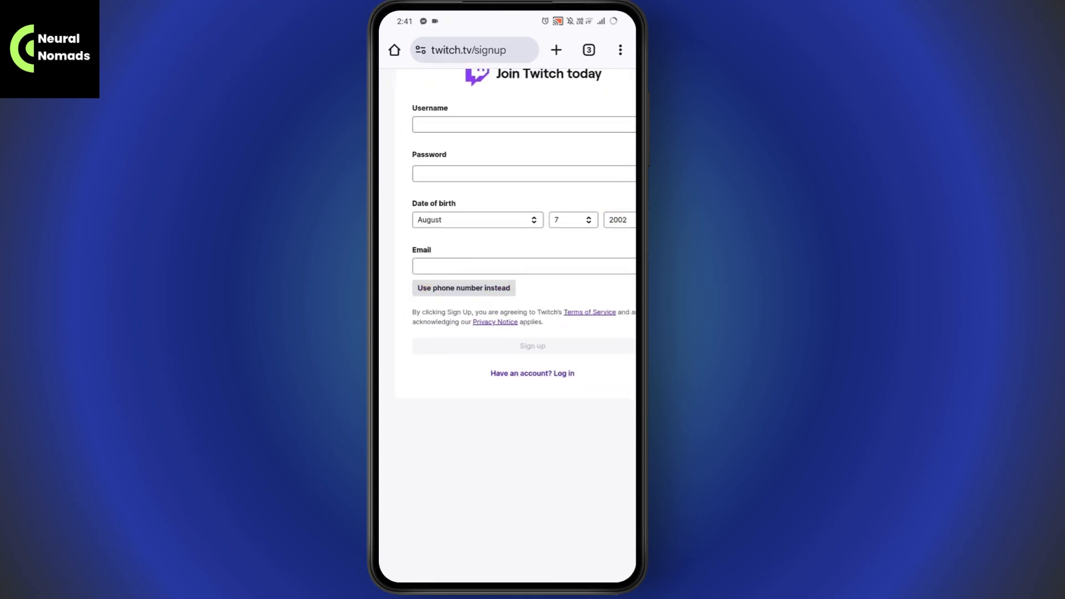